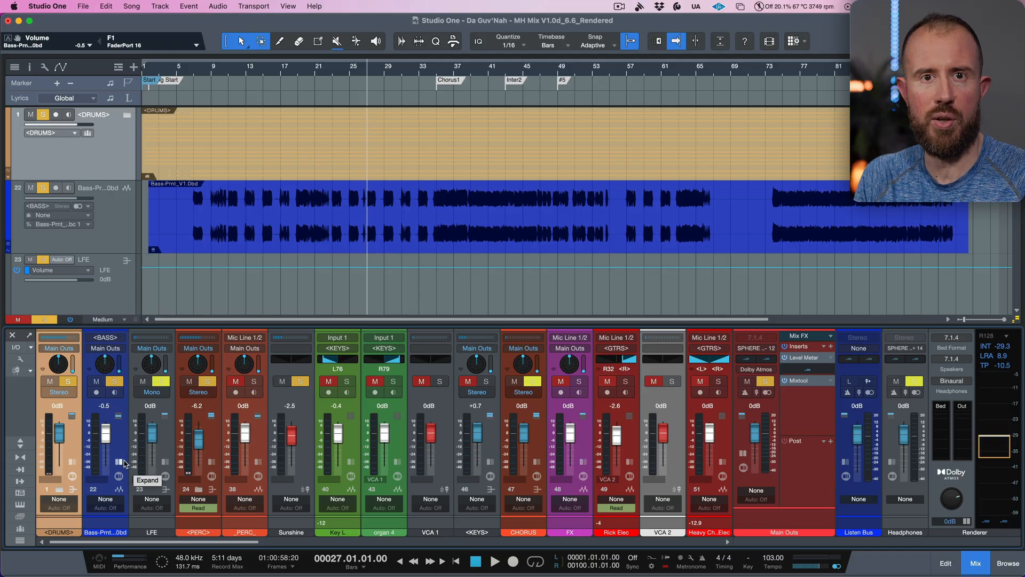
pyautogui.moveTo(153, 438)
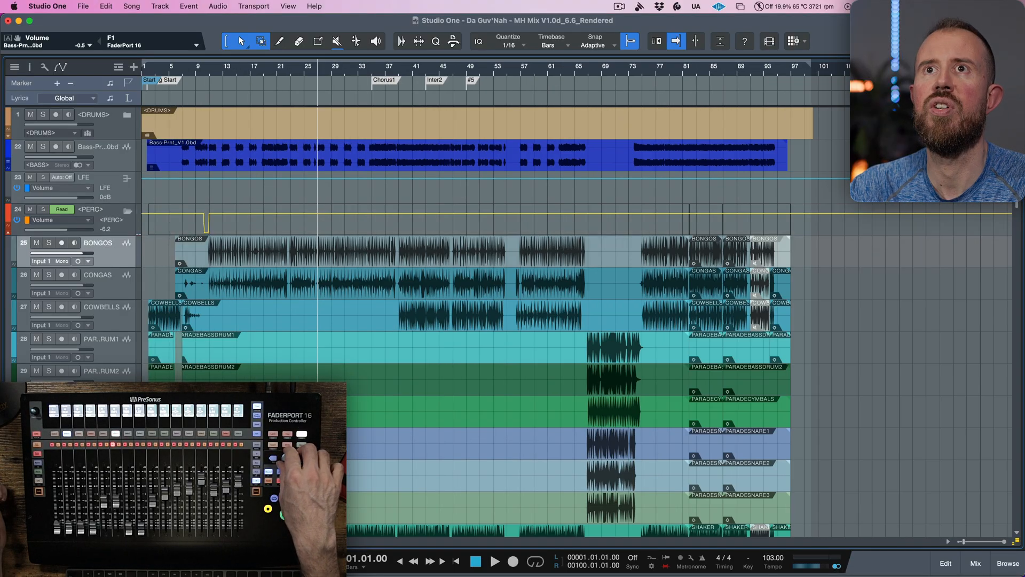
# Scroll the track list so the _PERC_ stem sits below the collapsed percussion folder
pyautogui.scroll(-3)
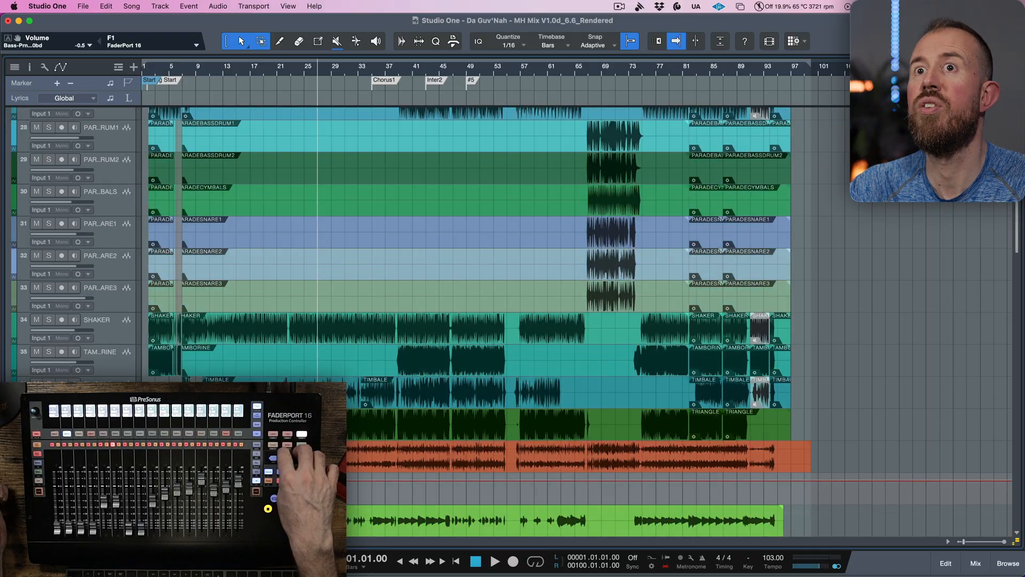
pyautogui.scroll(3)
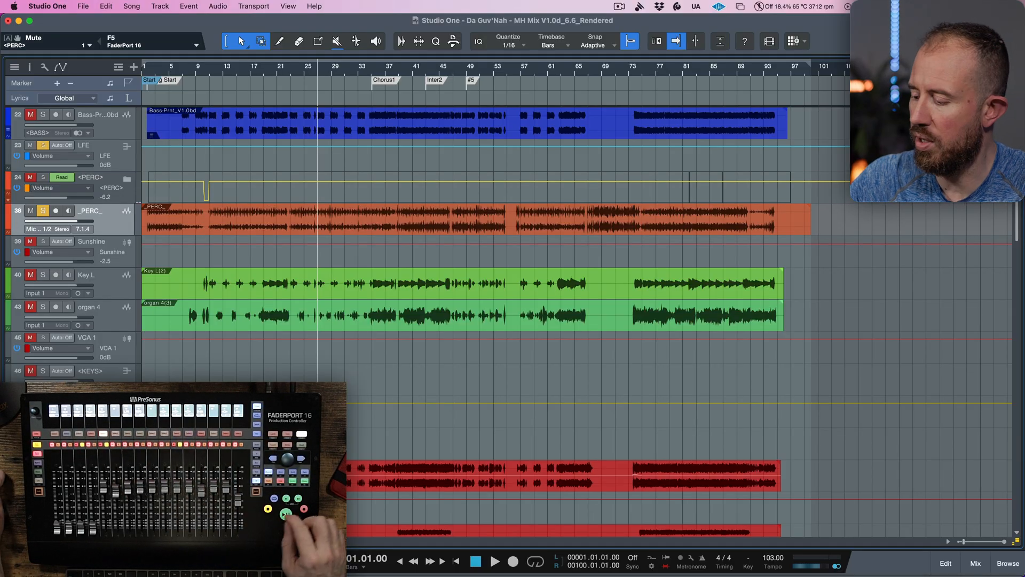
# Show the Mix view with the _PERC_ channel strip expanded to its Inserts and Sends
pyautogui.click(495, 561)
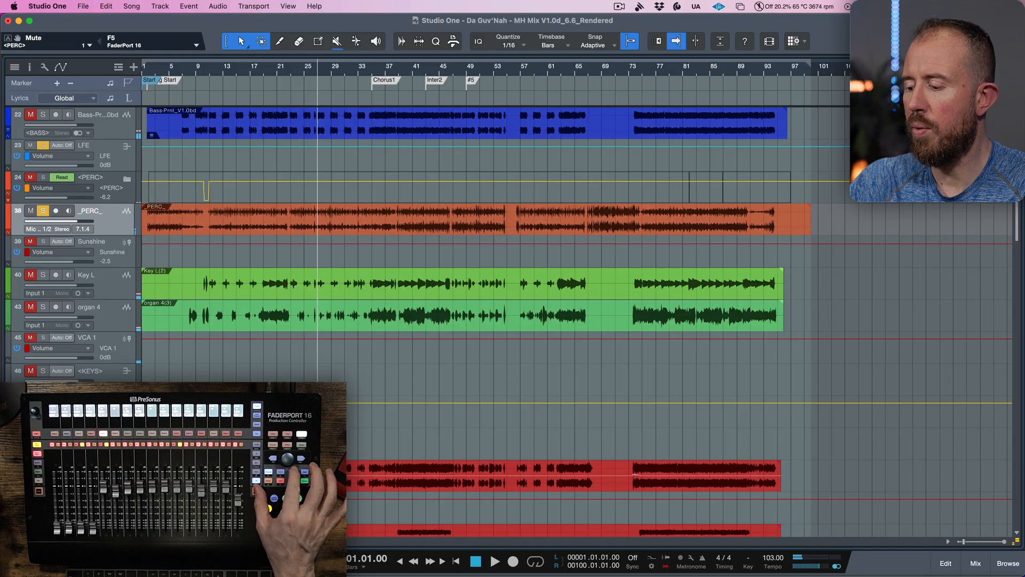
pyautogui.click(976, 568)
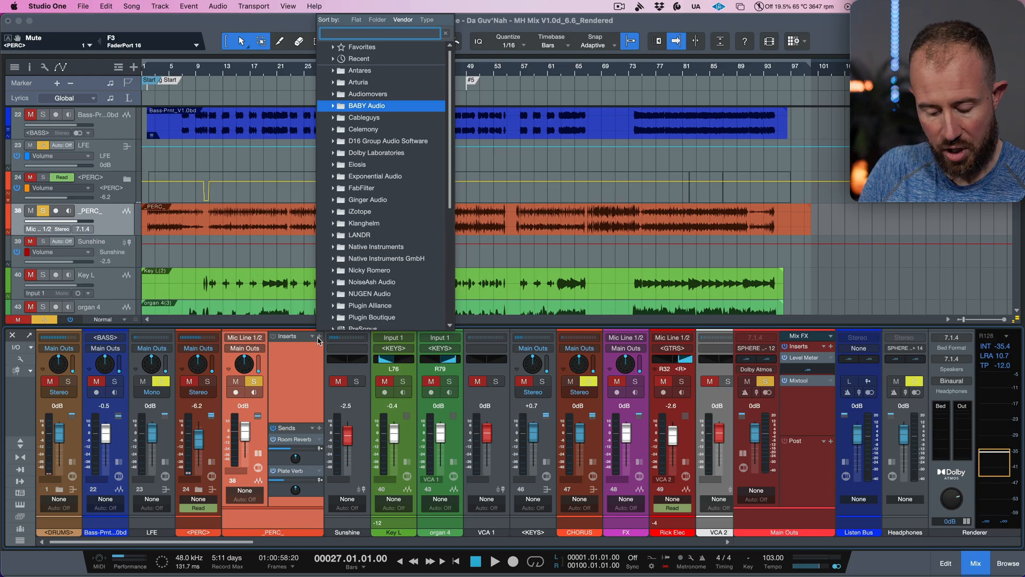
# Search 'halo' in the plug-in browser and load NUGEN Halo Upmix on _PERC_
pyautogui.write('halo')
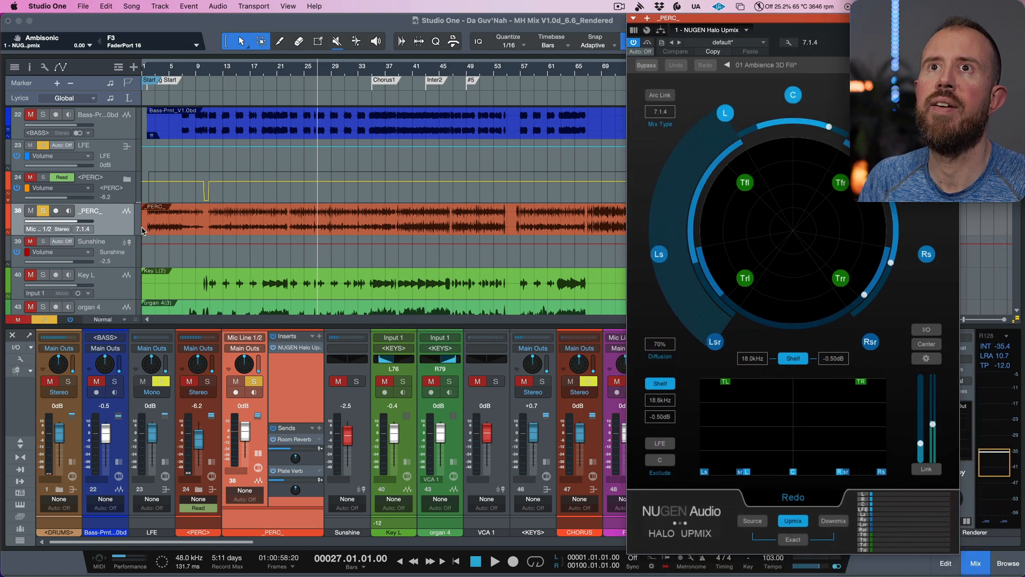
# Set the _PERC_ channel format to Stereo and show the Main Outs Level Meter and Mixtool
pyautogui.click(60, 228)
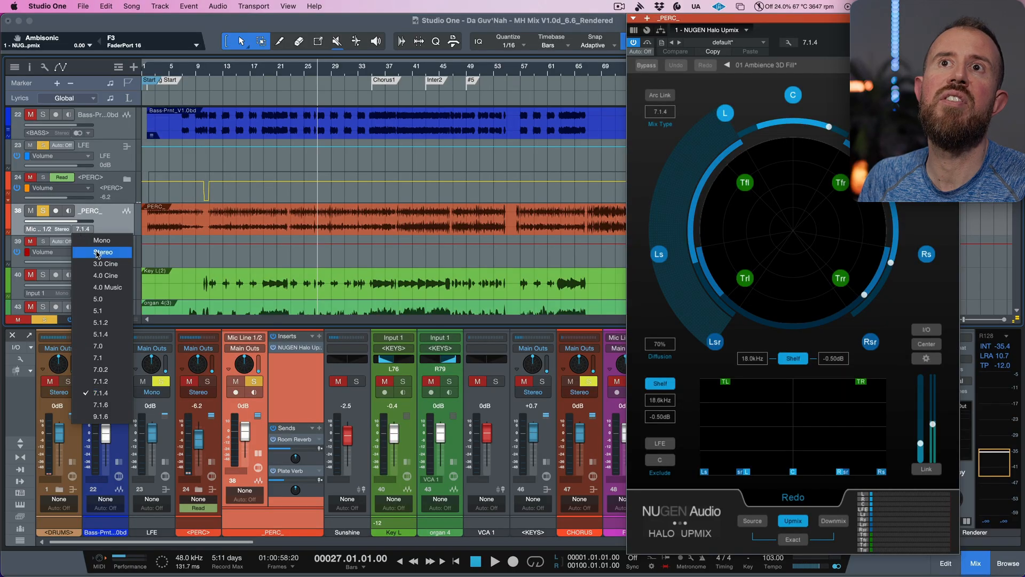
pyautogui.click(97, 311)
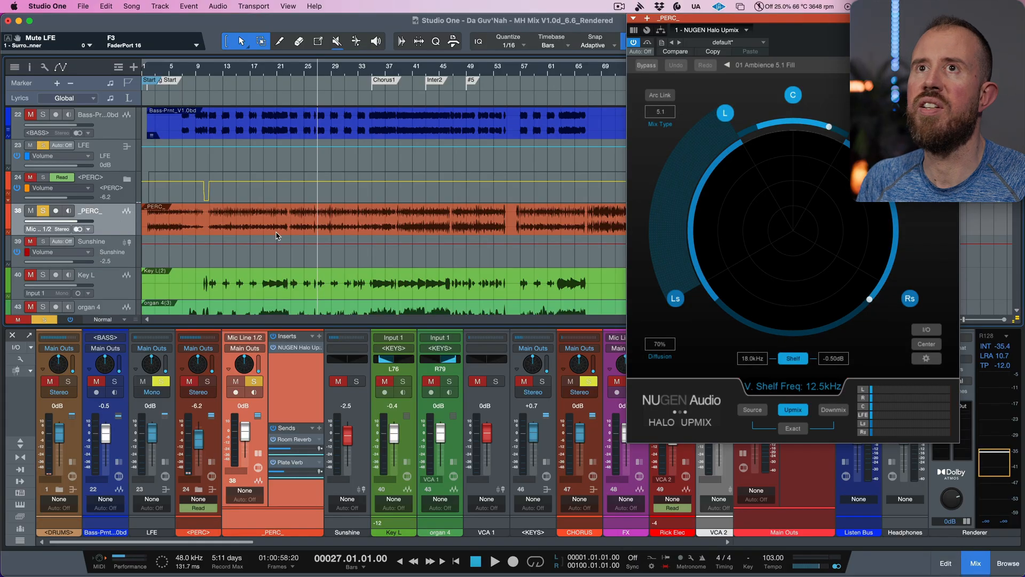
pyautogui.click(495, 560)
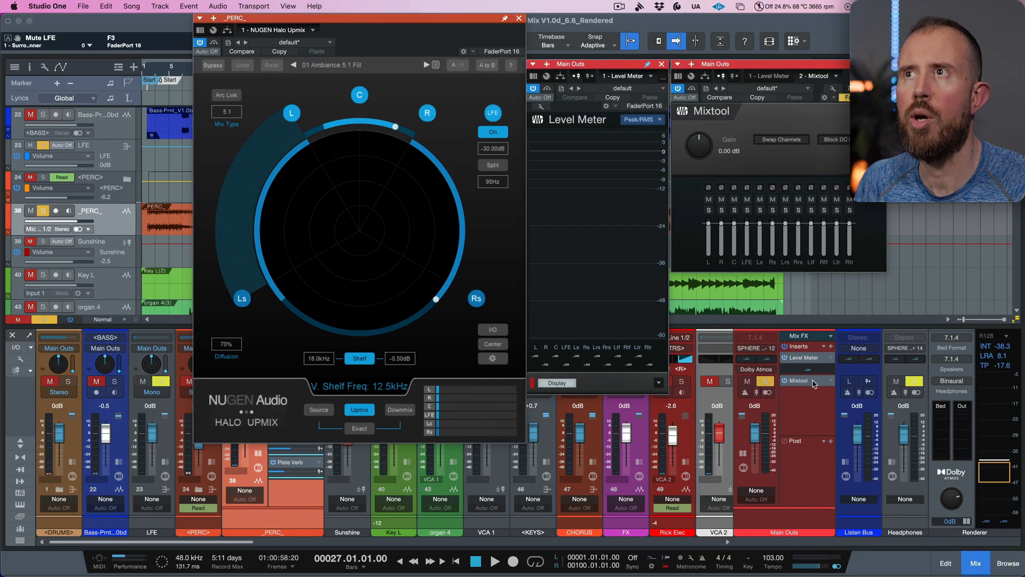
pyautogui.click(494, 561)
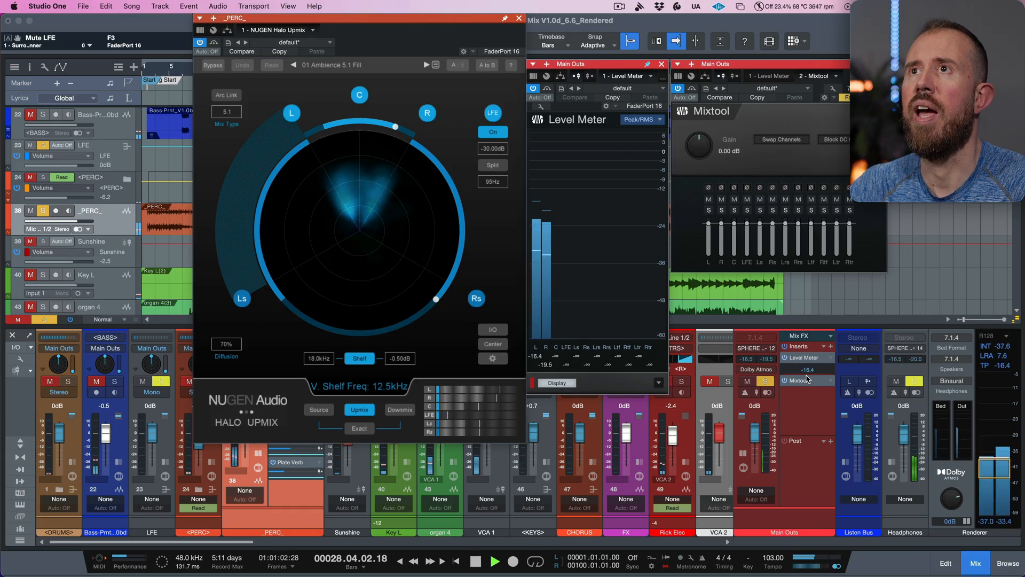
pyautogui.click(474, 561)
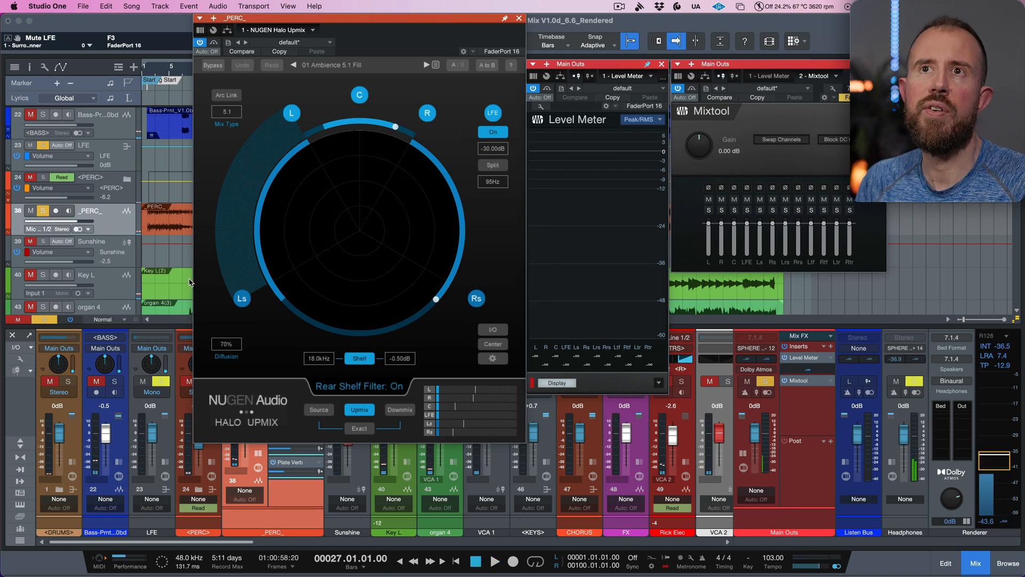
pyautogui.click(89, 229)
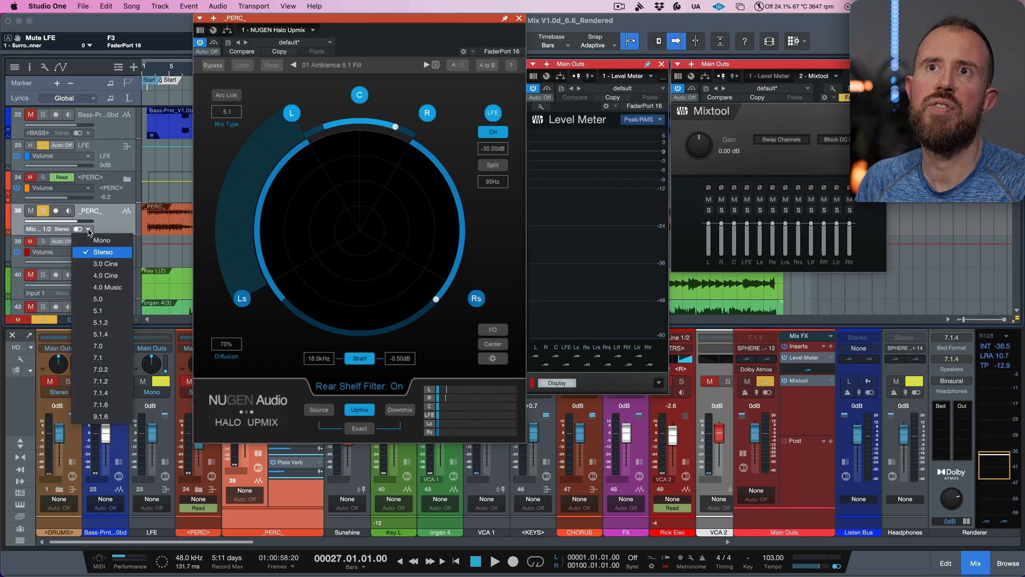
pyautogui.moveTo(103, 392)
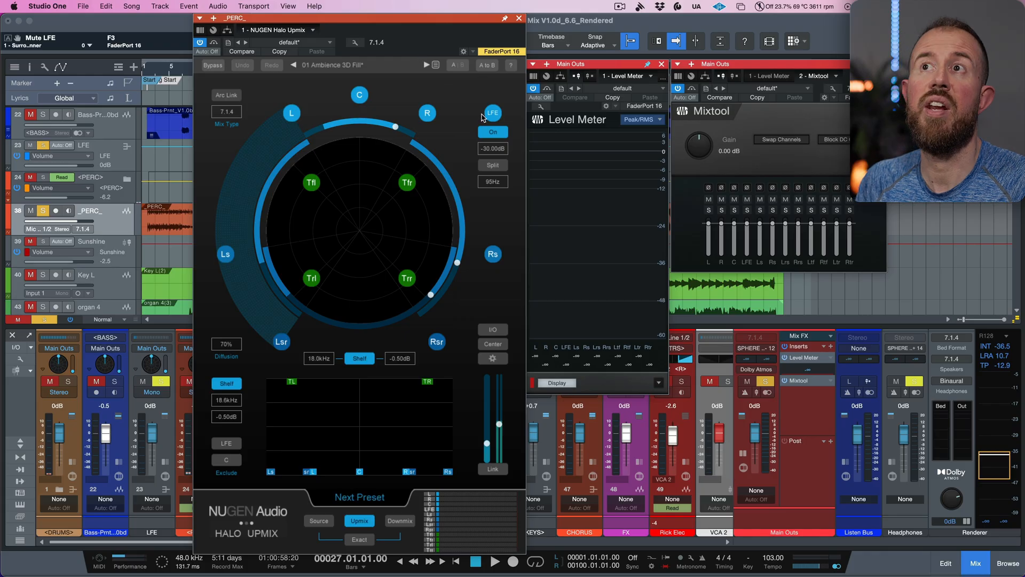
# Switch the Halo Upmix LFE output off for the 7.1.4 percussion upmix
pyautogui.click(493, 131)
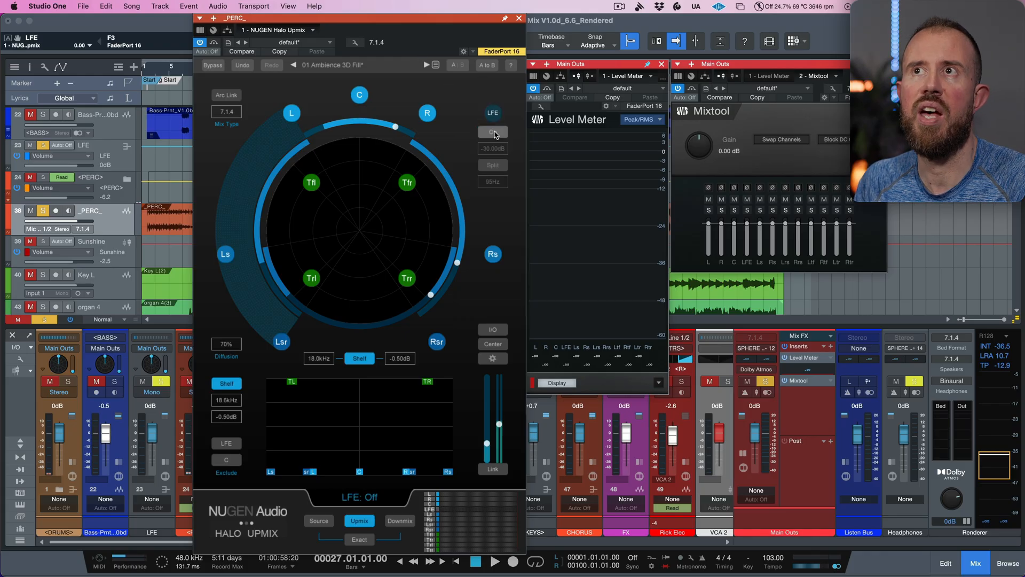
pyautogui.click(492, 131)
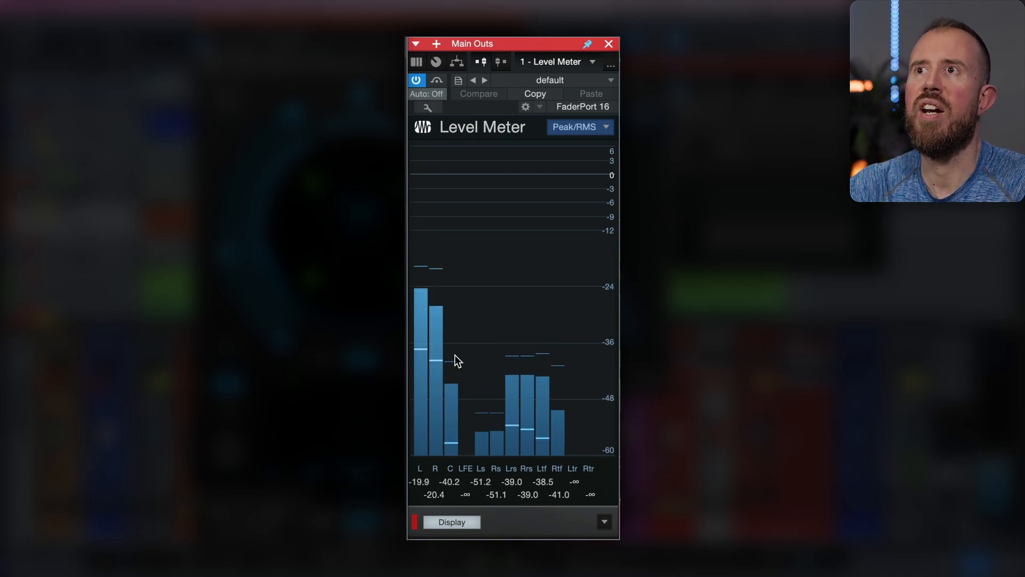
pyautogui.moveTo(456, 345)
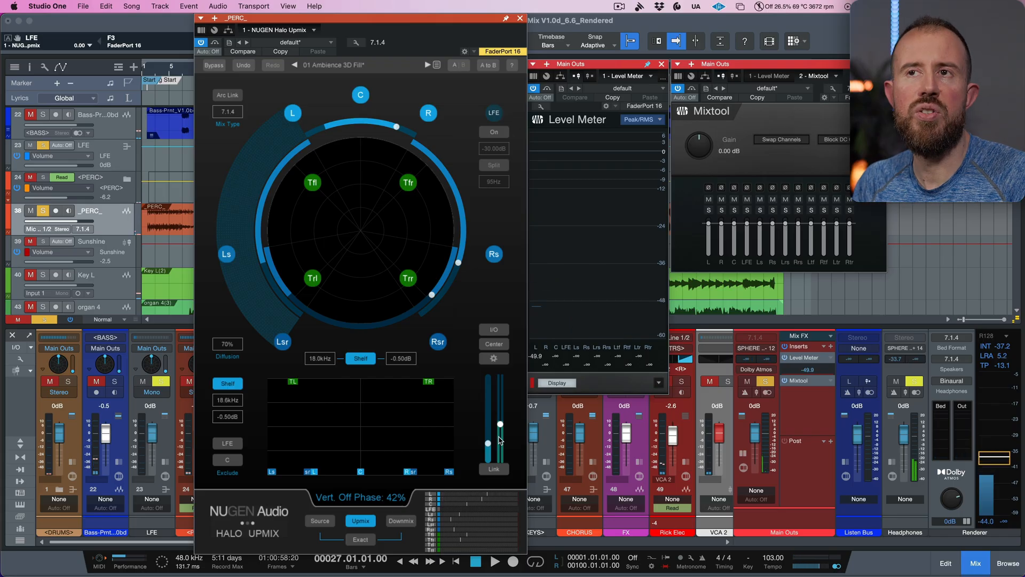
pyautogui.moveTo(319, 521)
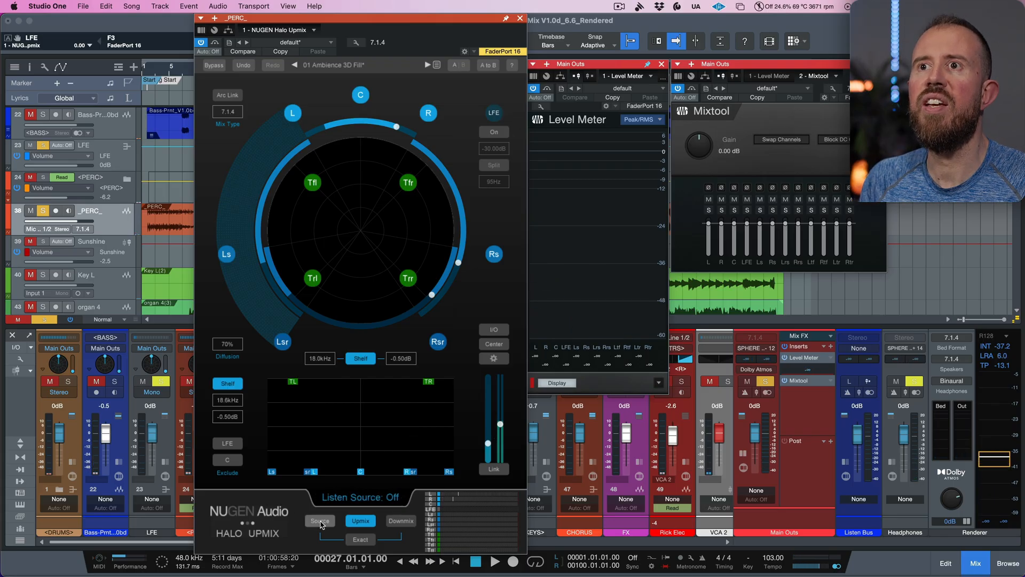
# Compare the 7.1.4 upmix against the stereo source and play back to audition it
pyautogui.click(319, 520)
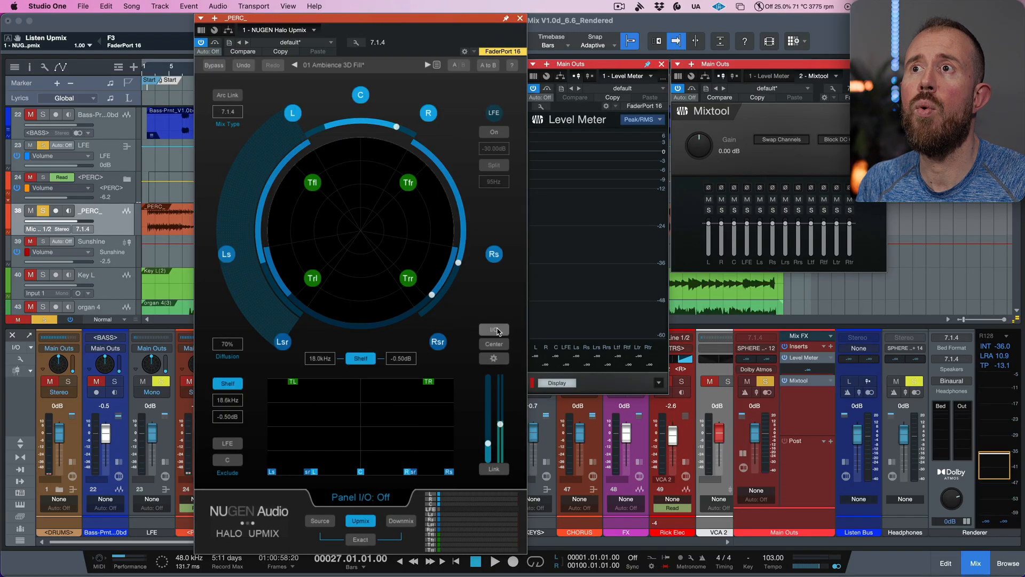
pyautogui.click(494, 329)
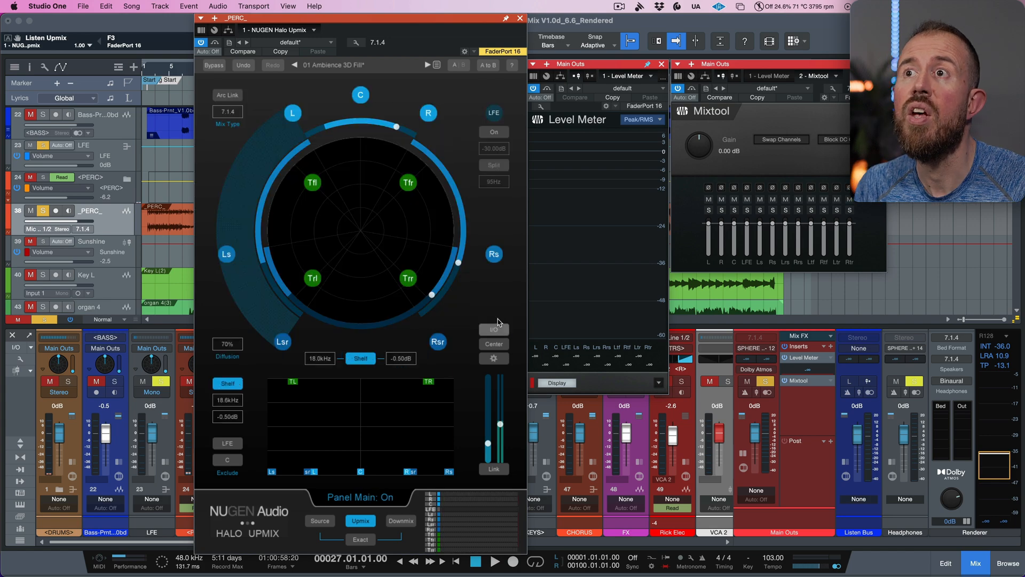
pyautogui.click(496, 561)
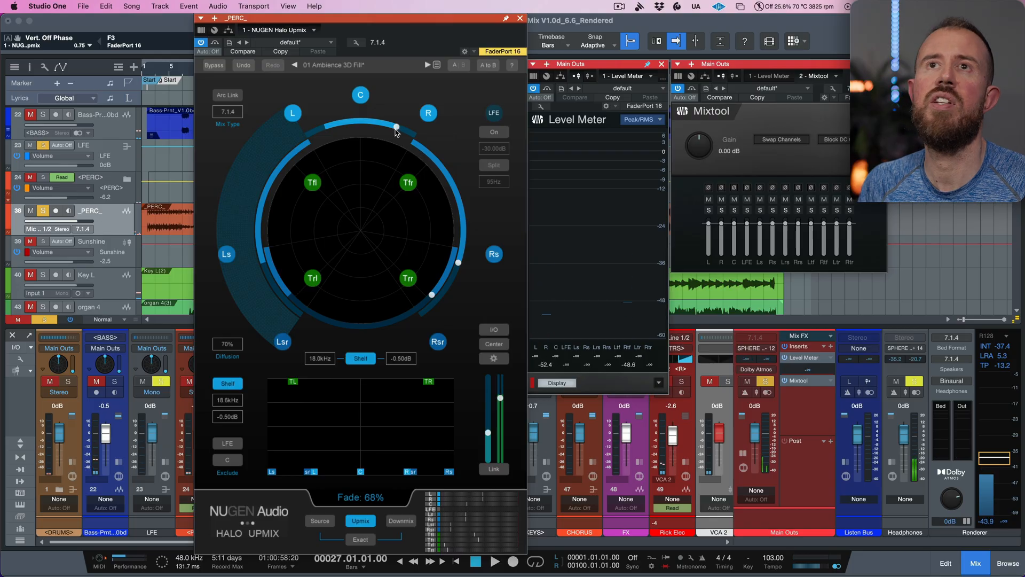
# Widen the upmix's front image away from the center and audition it in playback
pyautogui.click(495, 561)
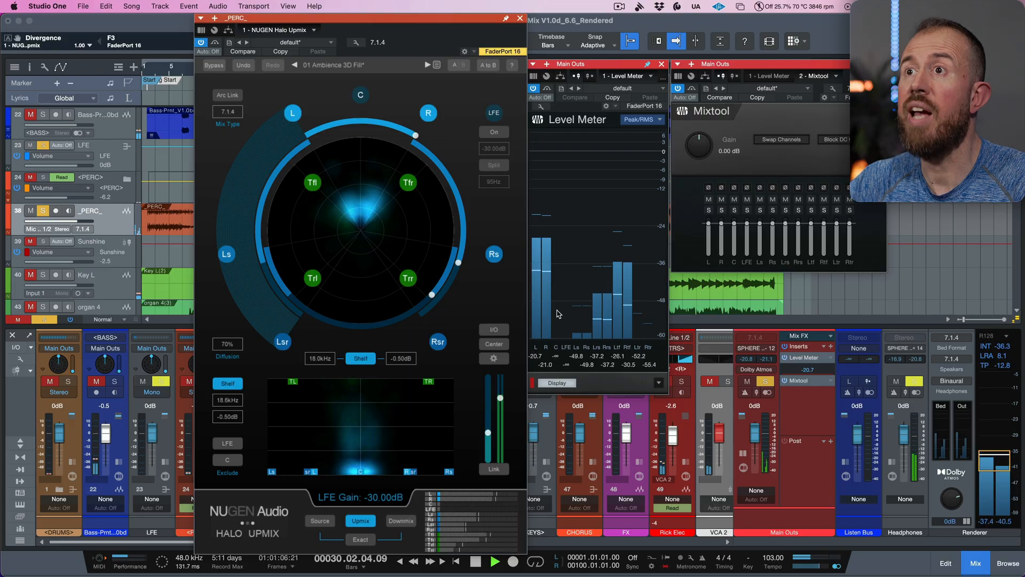
pyautogui.click(494, 561)
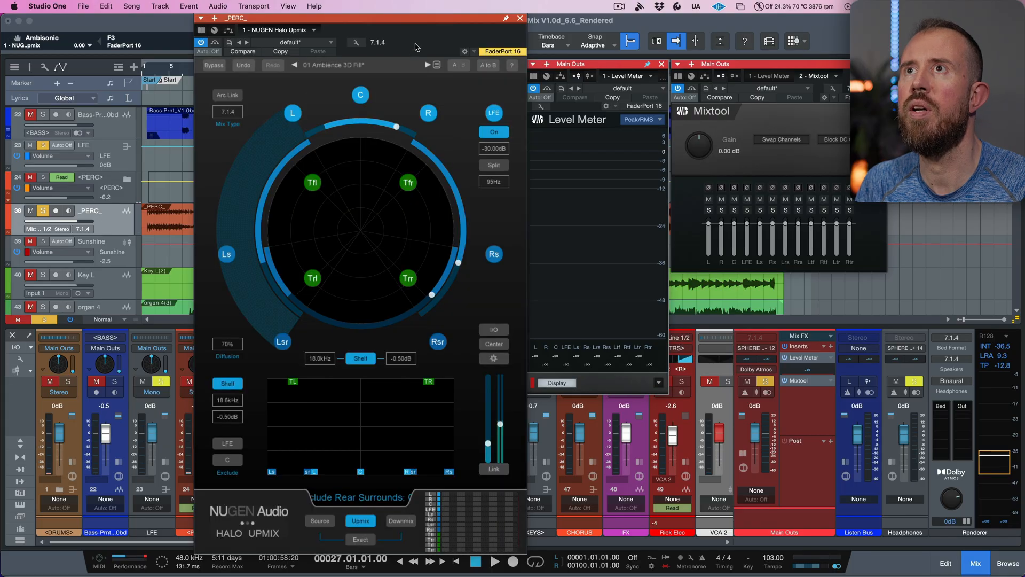
# Keep LFE off, audition the 100% divergence upmix, then close the Halo Upmix editor
pyautogui.click(493, 131)
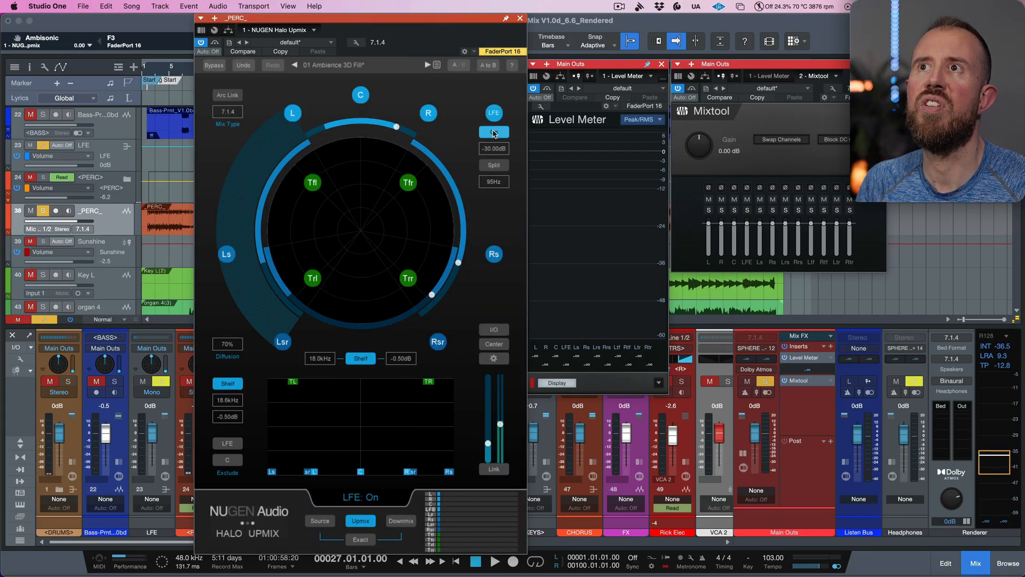
pyautogui.click(493, 132)
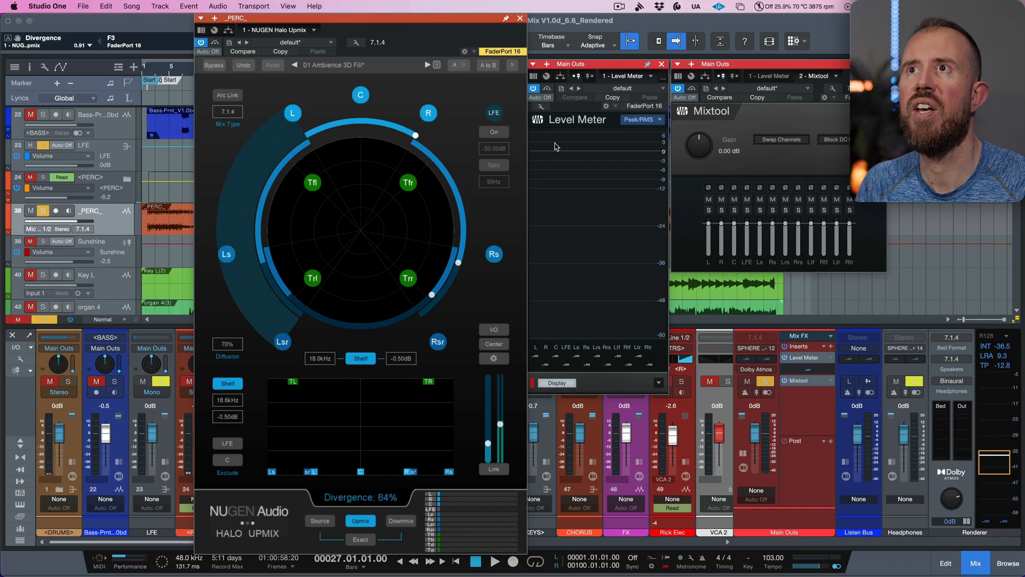
pyautogui.click(496, 561)
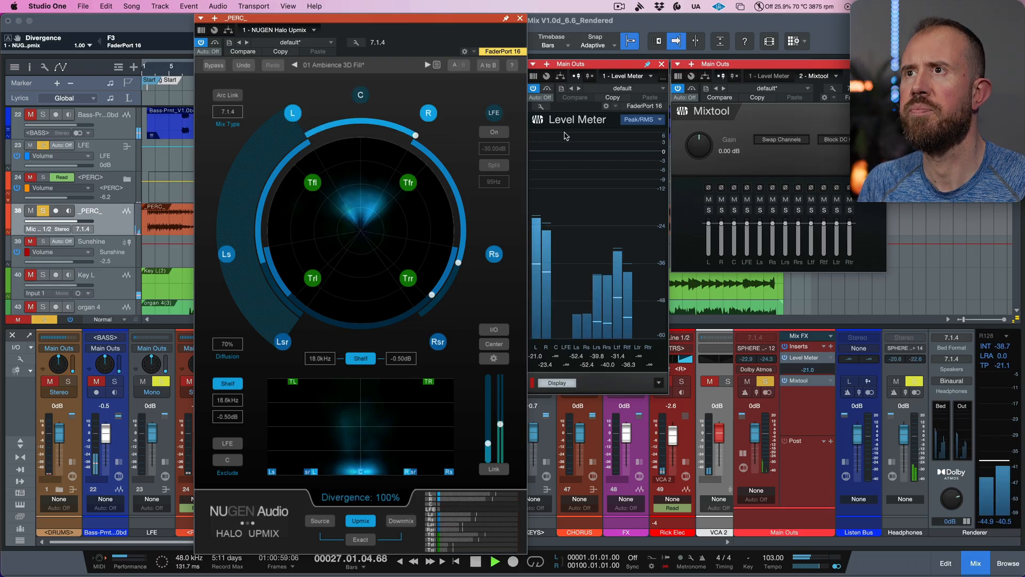
pyautogui.click(496, 561)
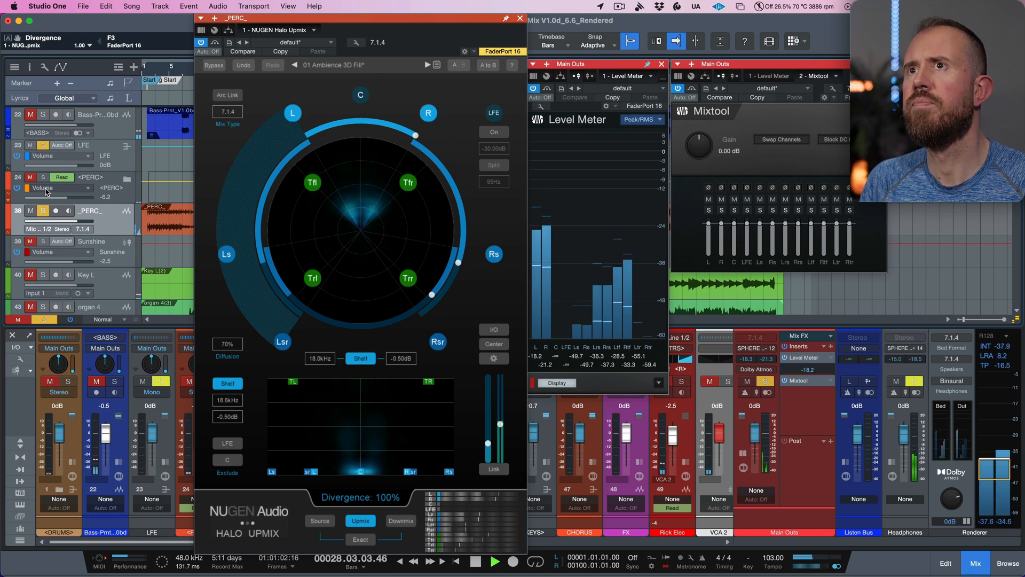
pyautogui.click(497, 561)
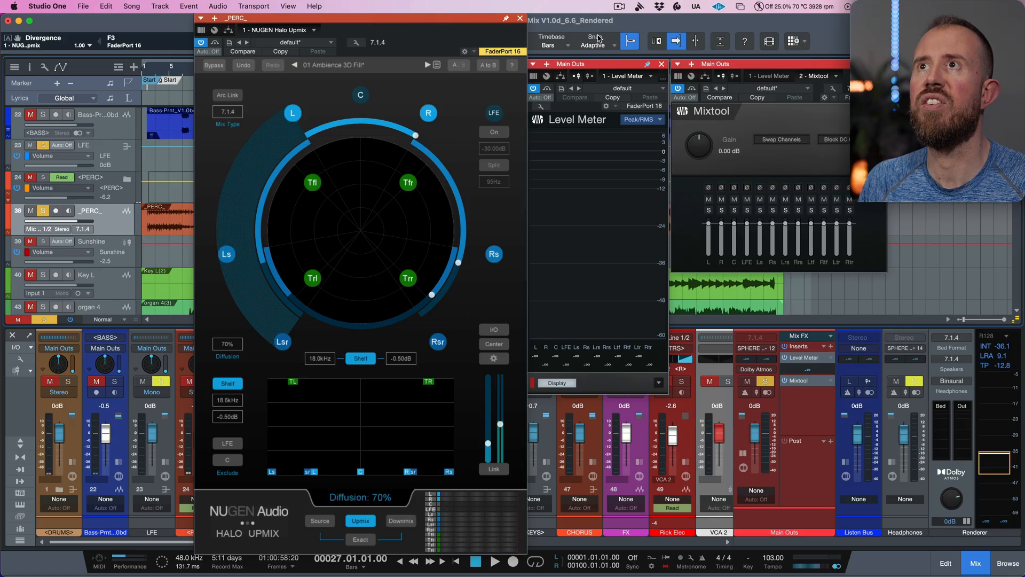
pyautogui.click(519, 18)
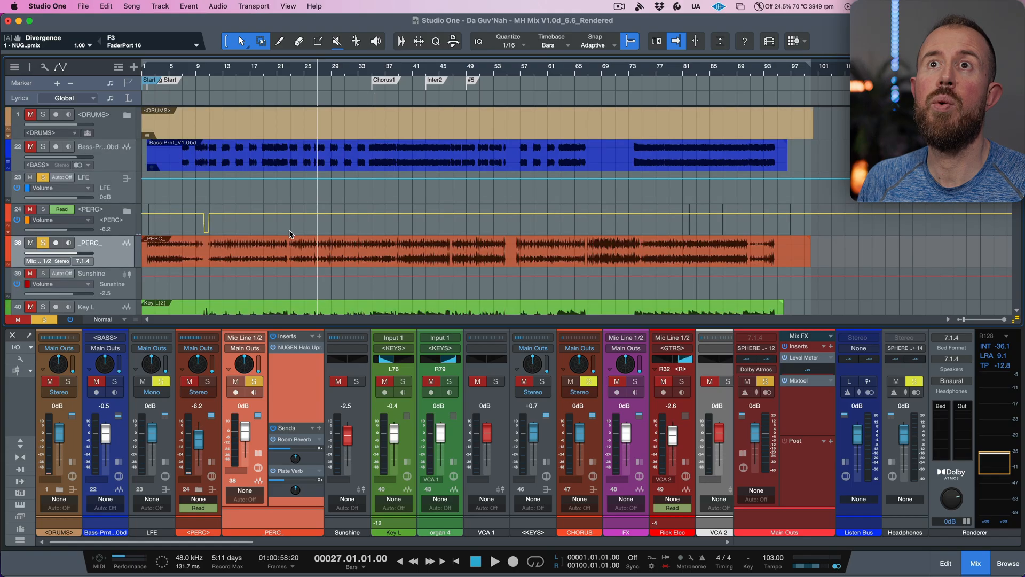
# Solo the DRUMS folder alongside _PERC_ and play them back together
pyautogui.click(43, 115)
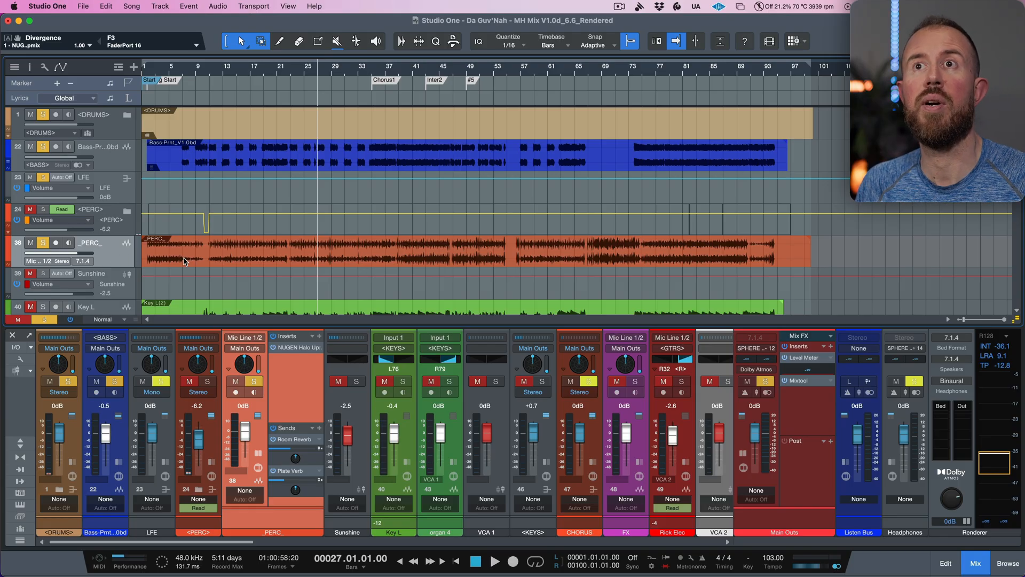
pyautogui.click(495, 561)
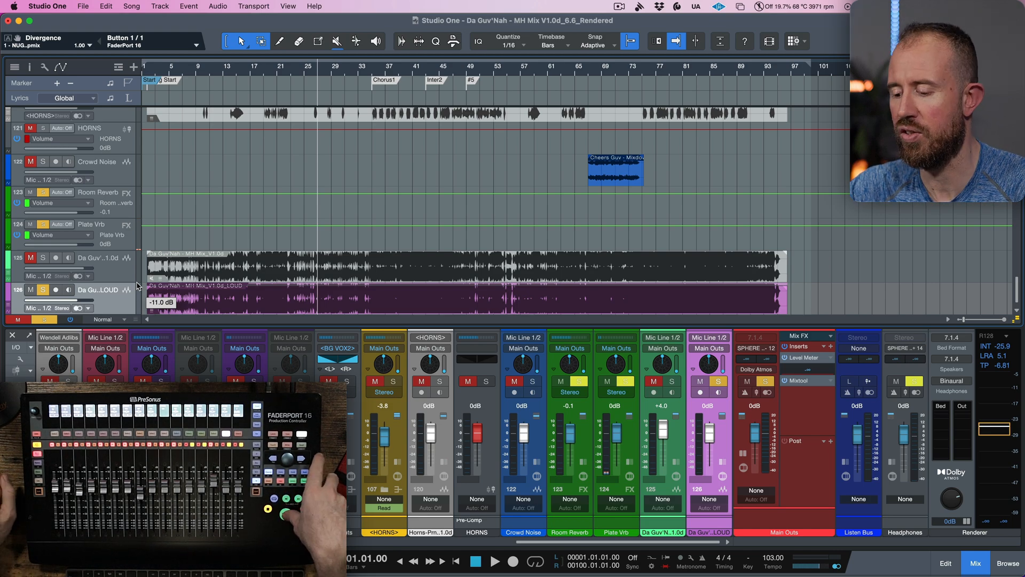
# Play the soloed Da Guv'Nah LOUD reference mix, then stop playback
pyautogui.click(494, 561)
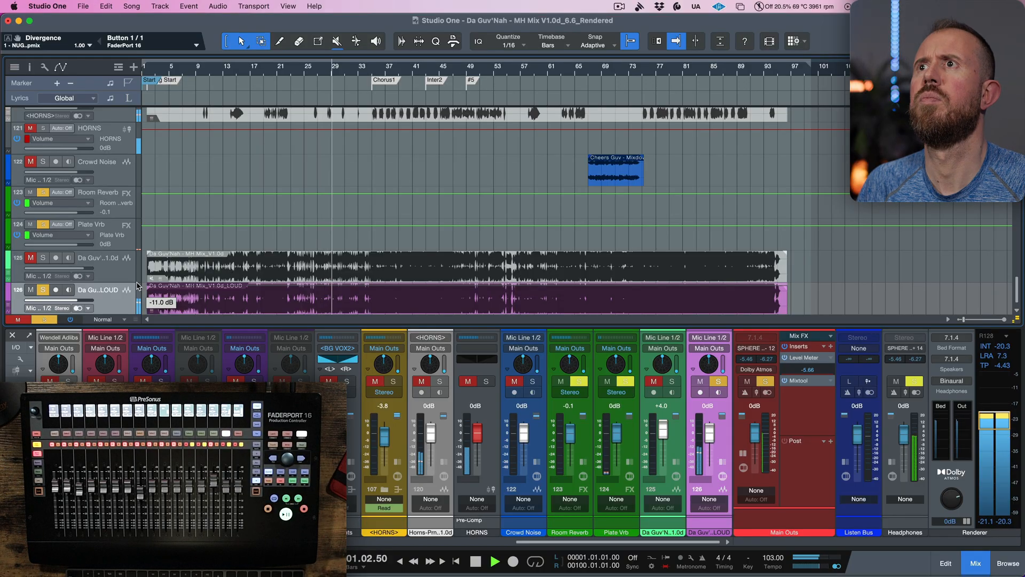
pyautogui.click(494, 561)
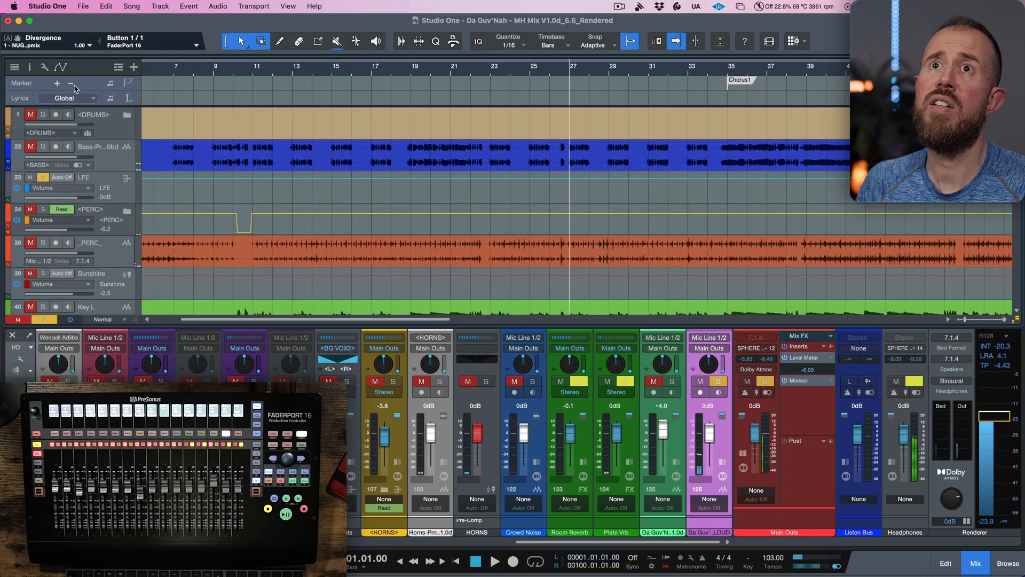
# Solo the drums, the upmixed _PERC_ track and the bass to audition them together during playback
pyautogui.click(43, 115)
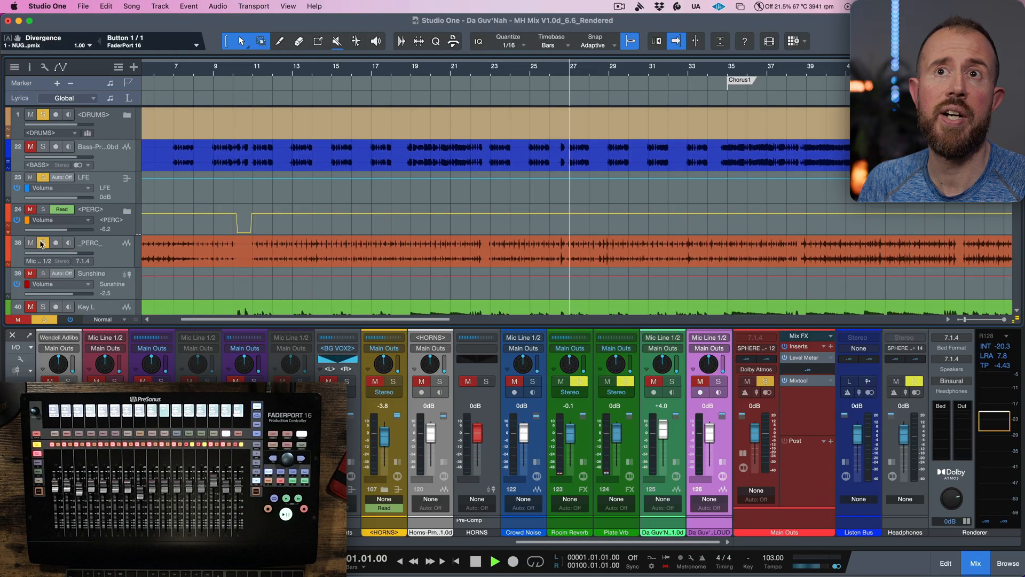
pyautogui.click(494, 560)
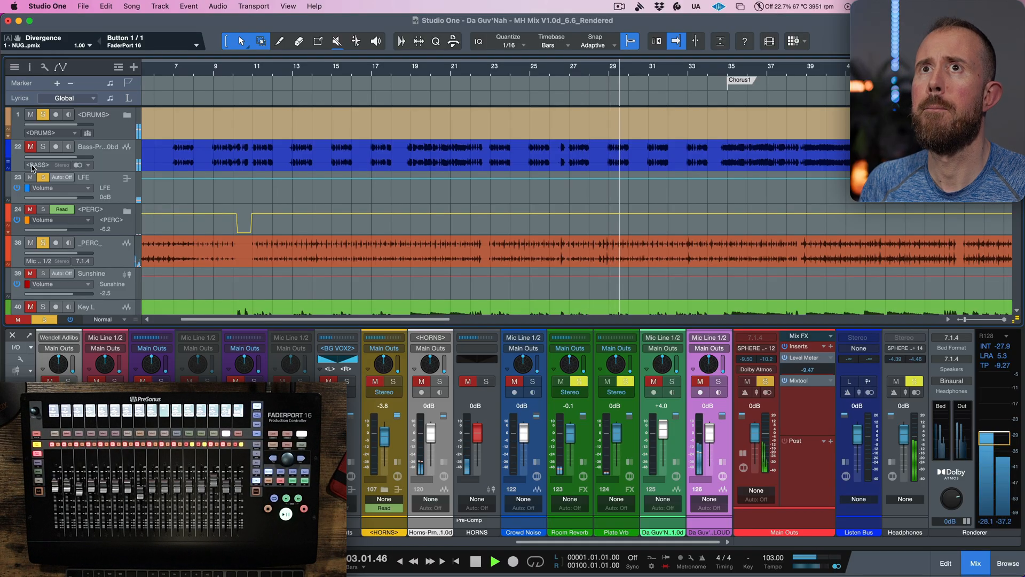
pyautogui.click(42, 147)
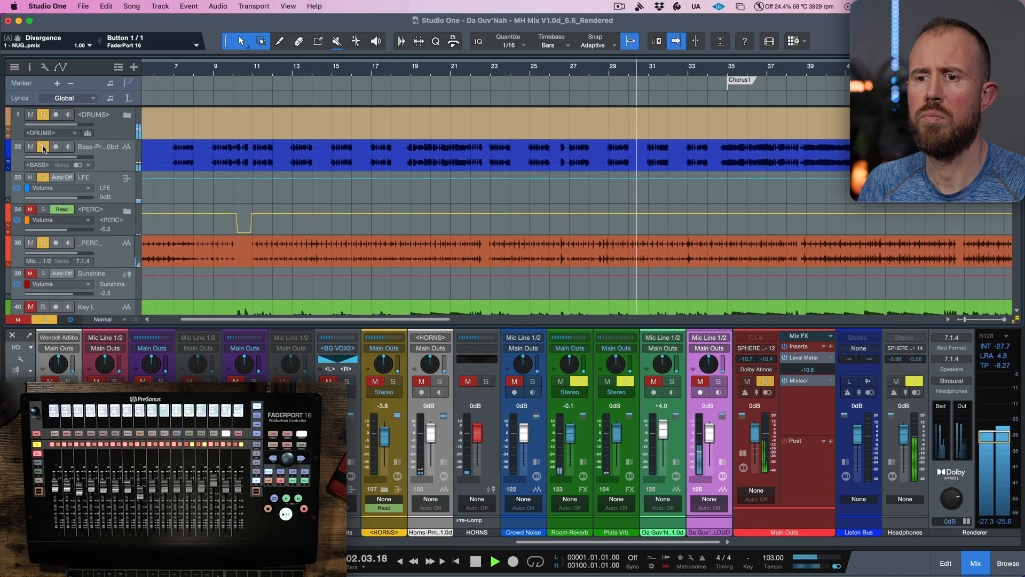